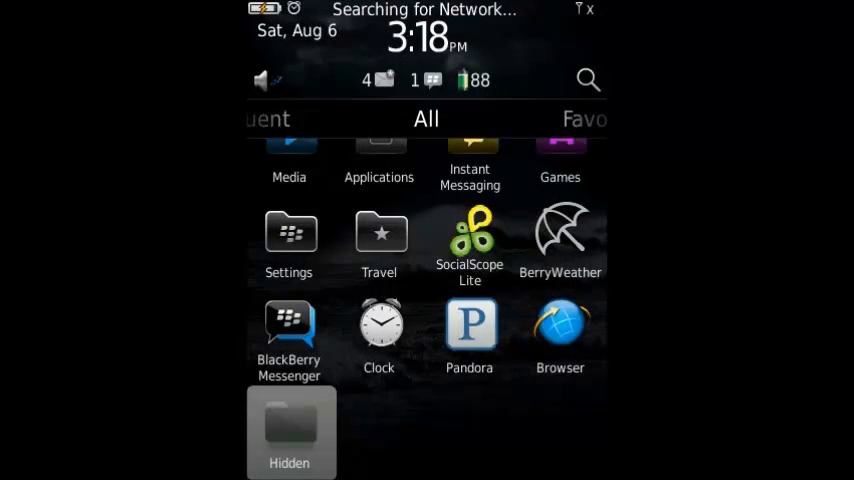
Open the Settings folder from the home screen's All tab.
{"action": "left_click", "coordinate": [291, 431]}
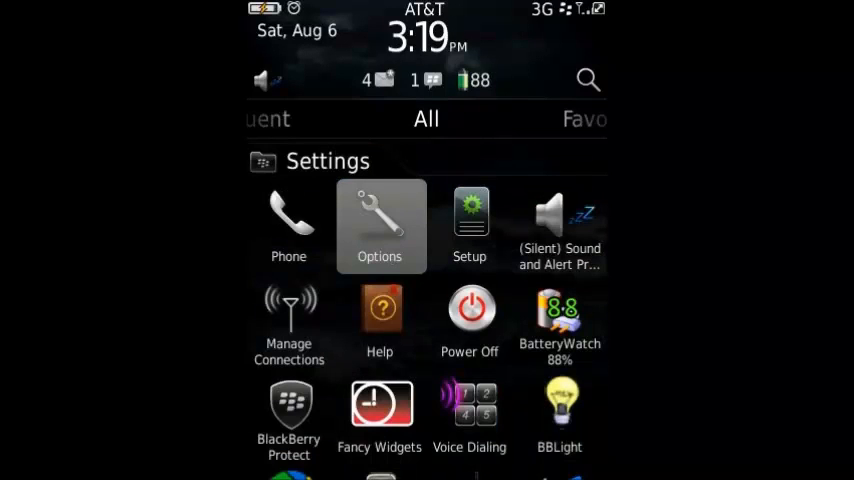
Go into Device options and down to Advanced System Settings > Default Services.
{"action": "left_click", "coordinate": [380, 225]}
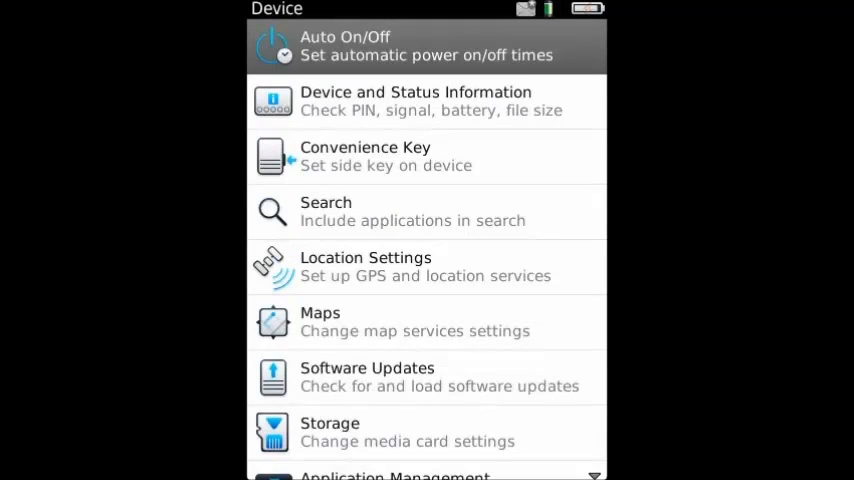
{"action": "scroll", "scroll_direction": "down", "scroll_amount": 3}
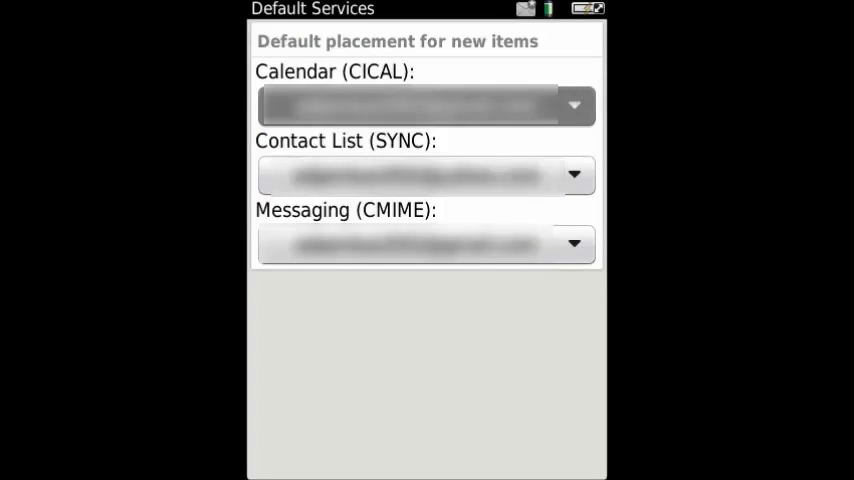
Back out after saving the calendar default, heading to a new appointment's Send Using list.
{"action": "key", "text": "escape"}
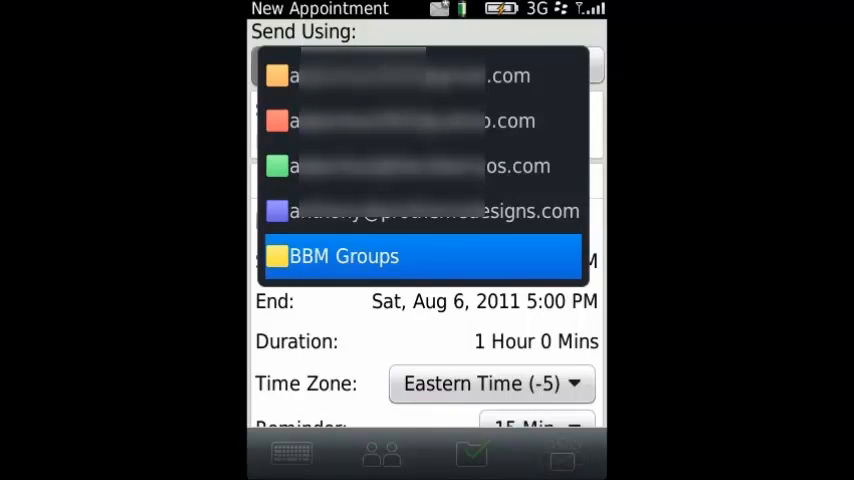
Leave the new appointment to reach the Truckers group in BlackBerry Messenger.
{"action": "left_click", "coordinate": [400, 75]}
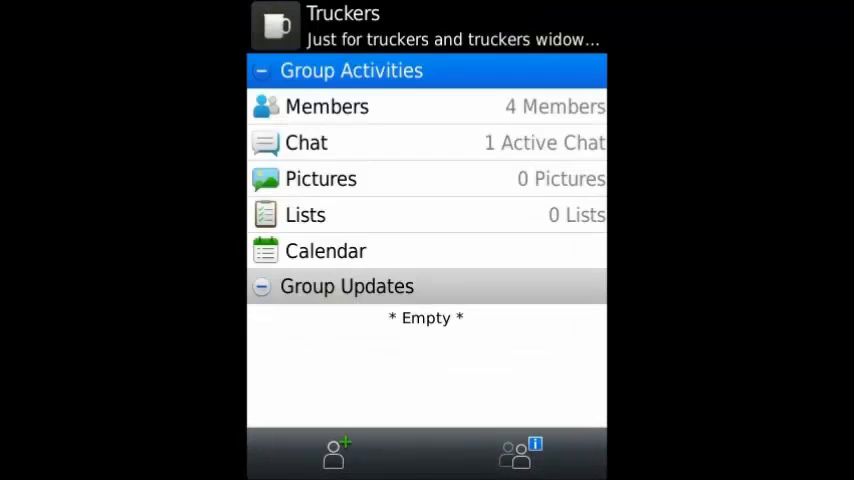
Open the Truckers group's calendar showing the August 2011 week.
{"action": "left_click", "coordinate": [325, 250]}
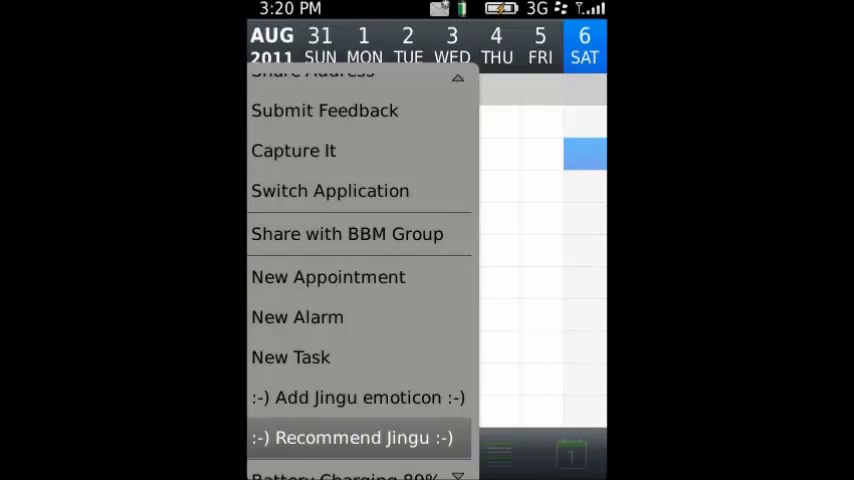
Switch the group calendar to Agenda view listing BlackBerryOS Team appointments.
{"action": "scroll", "scroll_direction": "down", "scroll_amount": 3}
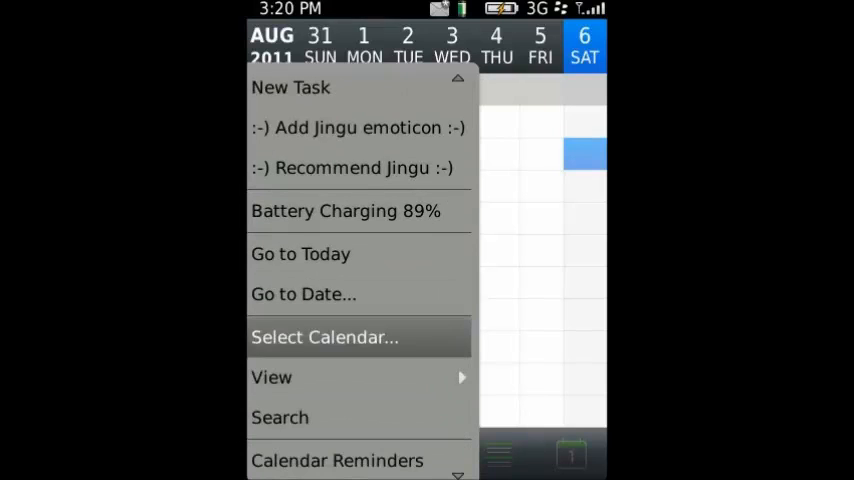
{"action": "left_click", "coordinate": [271, 377]}
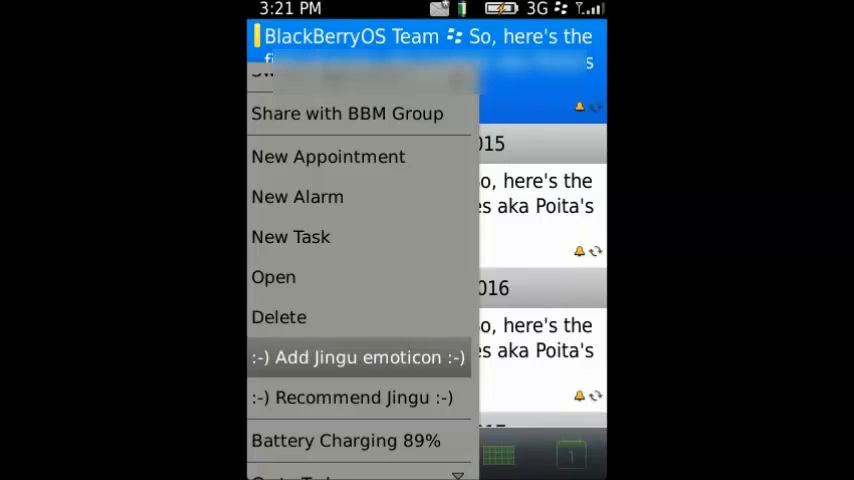
Delete the recurring BlackBerryOS Team appointment as a whole series.
{"action": "left_click", "coordinate": [278, 316]}
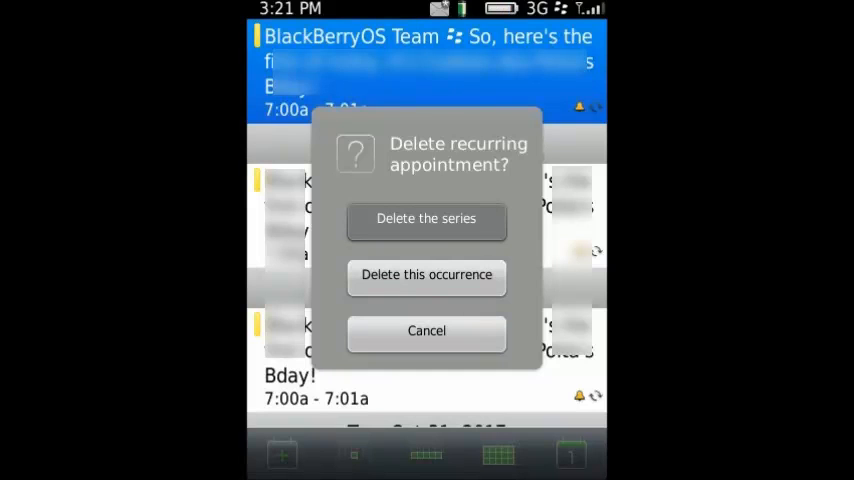
{"action": "left_click", "coordinate": [426, 275]}
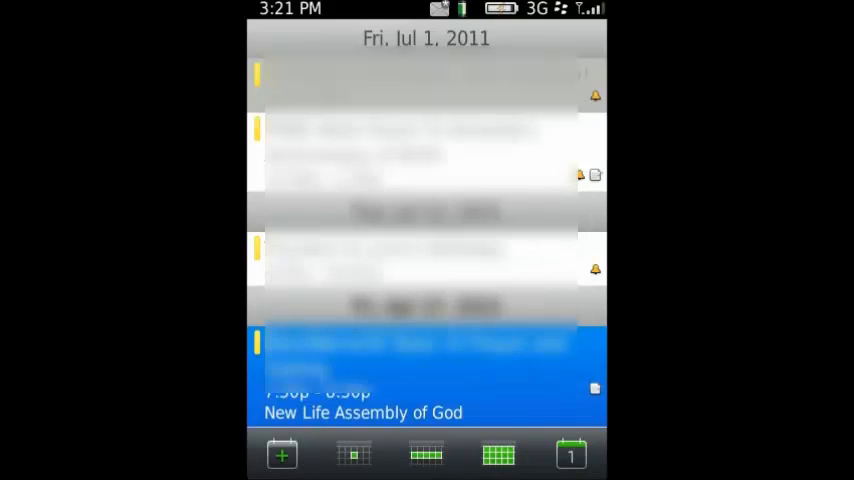